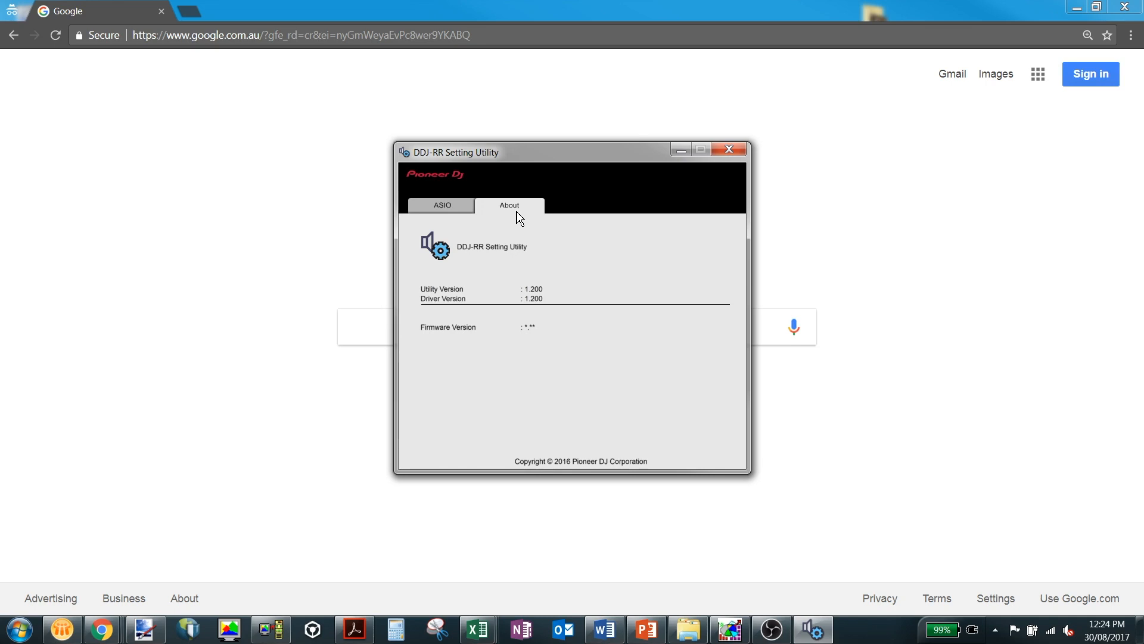
# Close the utility and relaunch DDJ-RR Setting Utility from Start > All Programs > Pioneer > DDJ-RR.
pyautogui.click(727, 149)
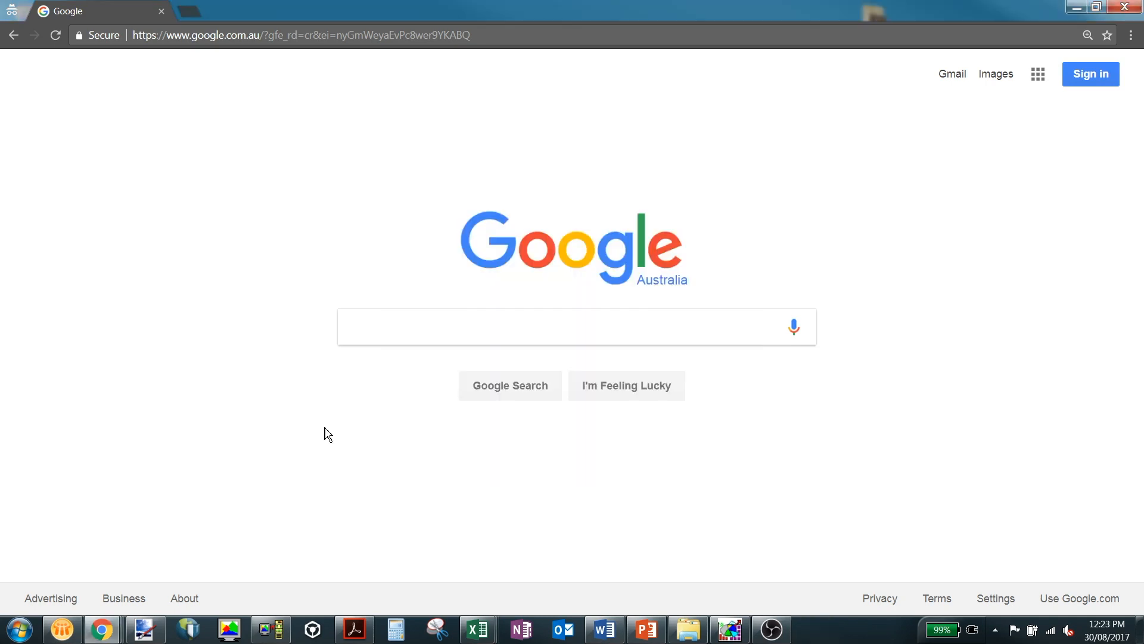
pyautogui.click(18, 628)
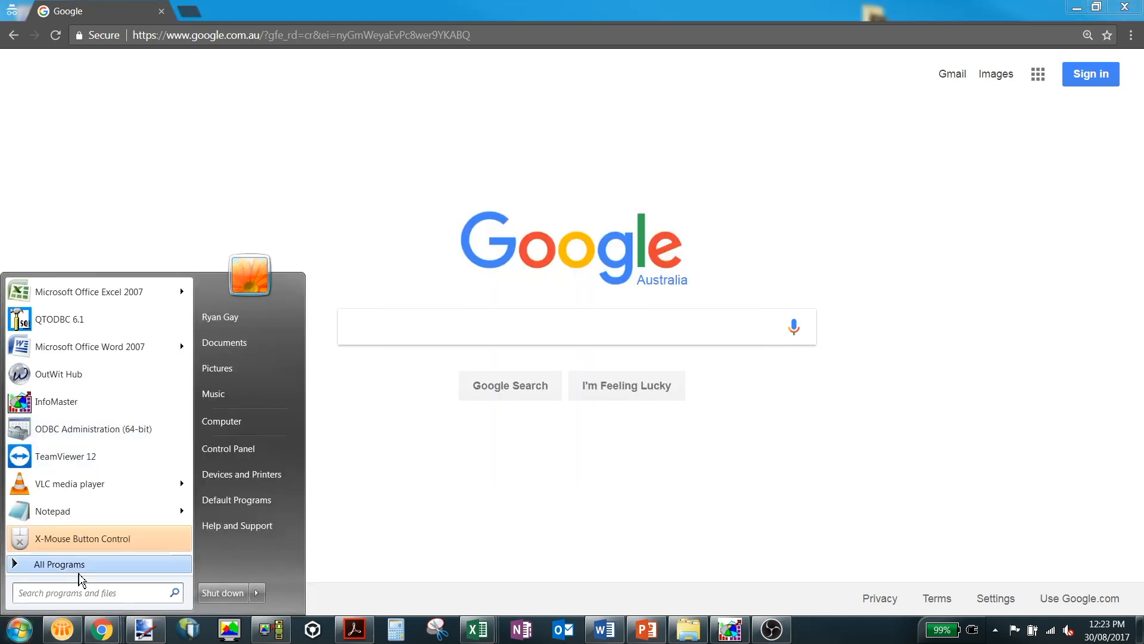
pyautogui.click(57, 564)
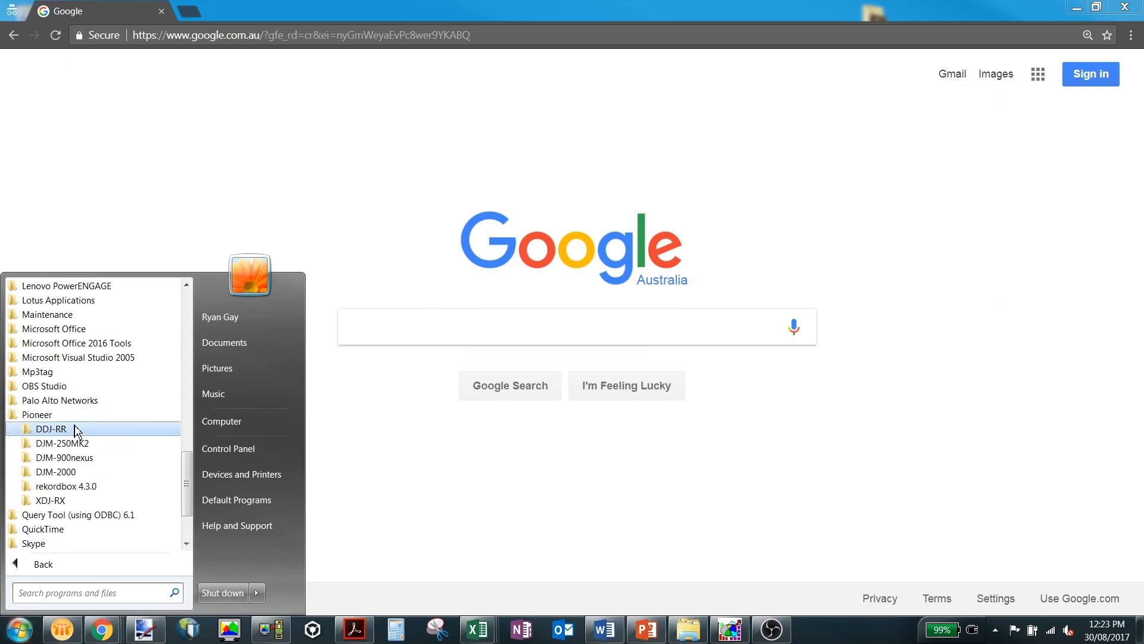
pyautogui.click(50, 428)
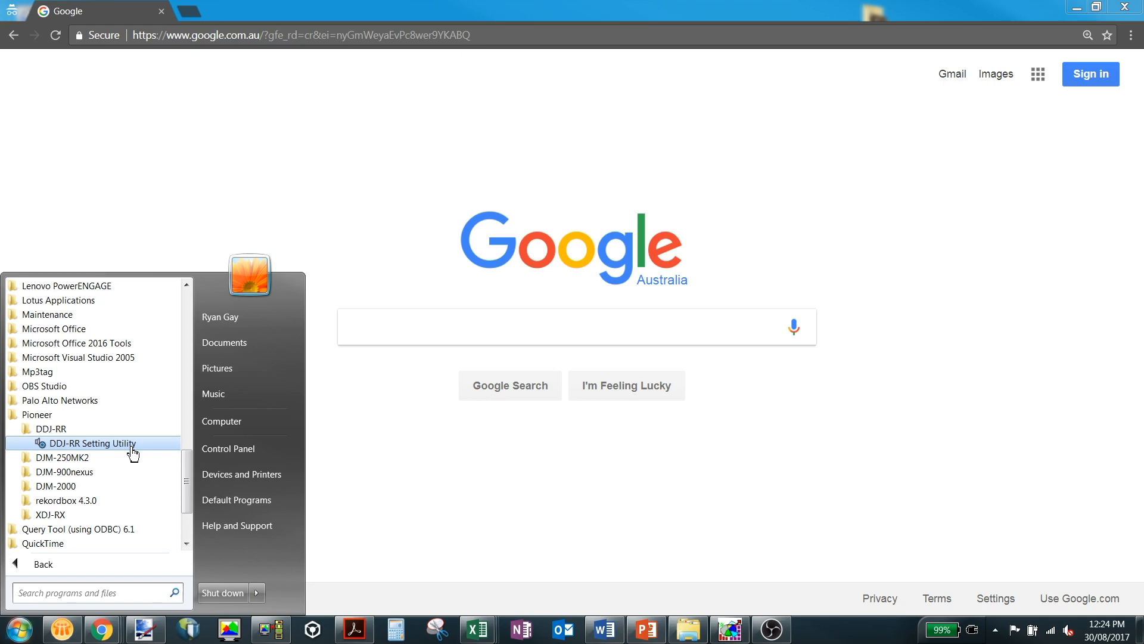
pyautogui.click(91, 443)
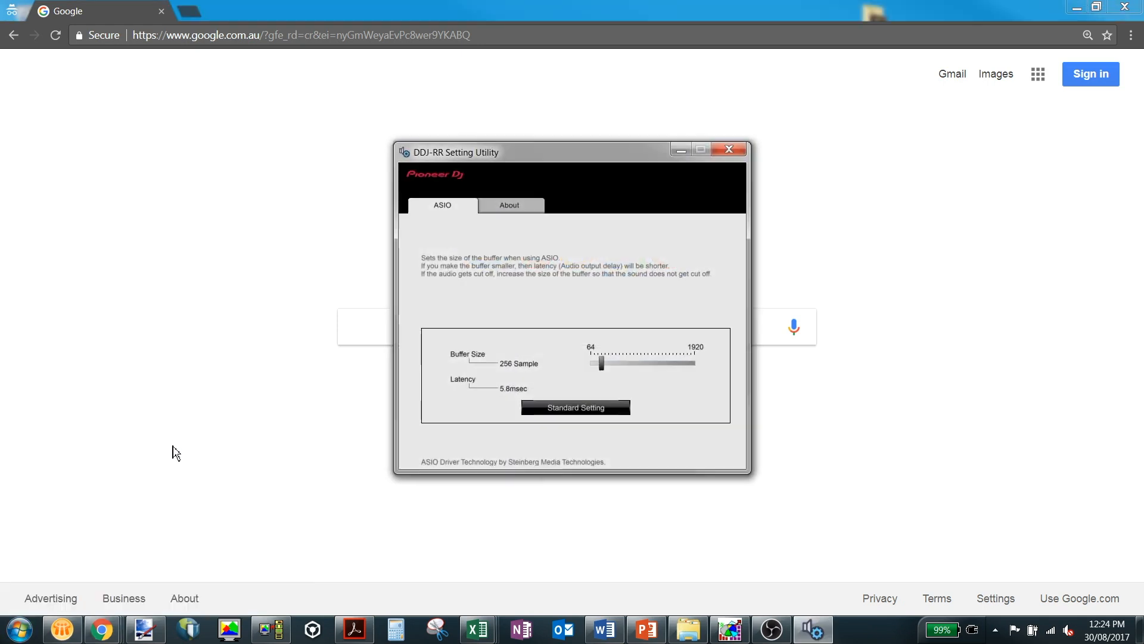
pyautogui.click(509, 205)
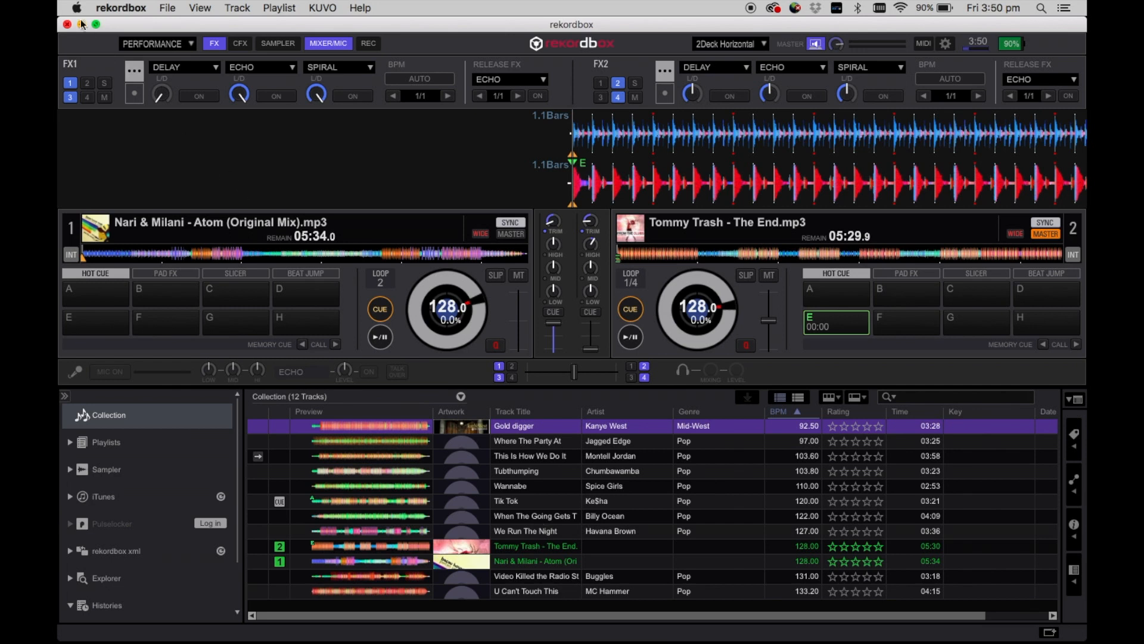
# Bring up the Apple menu over rekordbox to reach information about this Mac.
pyautogui.click(76, 7)
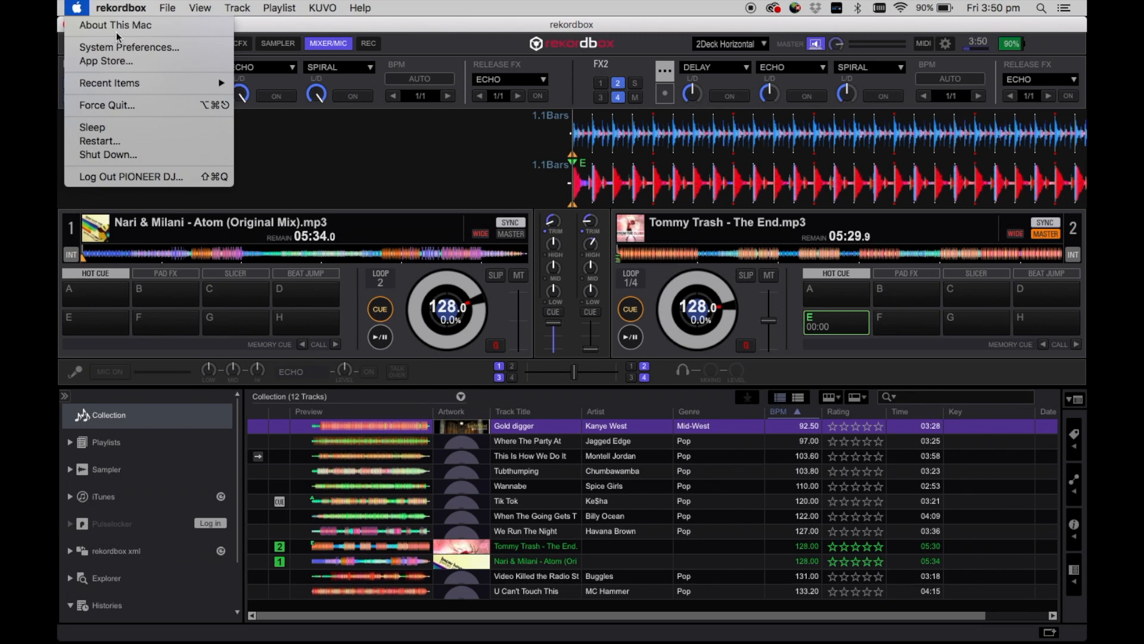
# Show the DDJ-RR's USB details in System Information: version 1.04, Pioneer DJ Corporation.
pyautogui.click(115, 25)
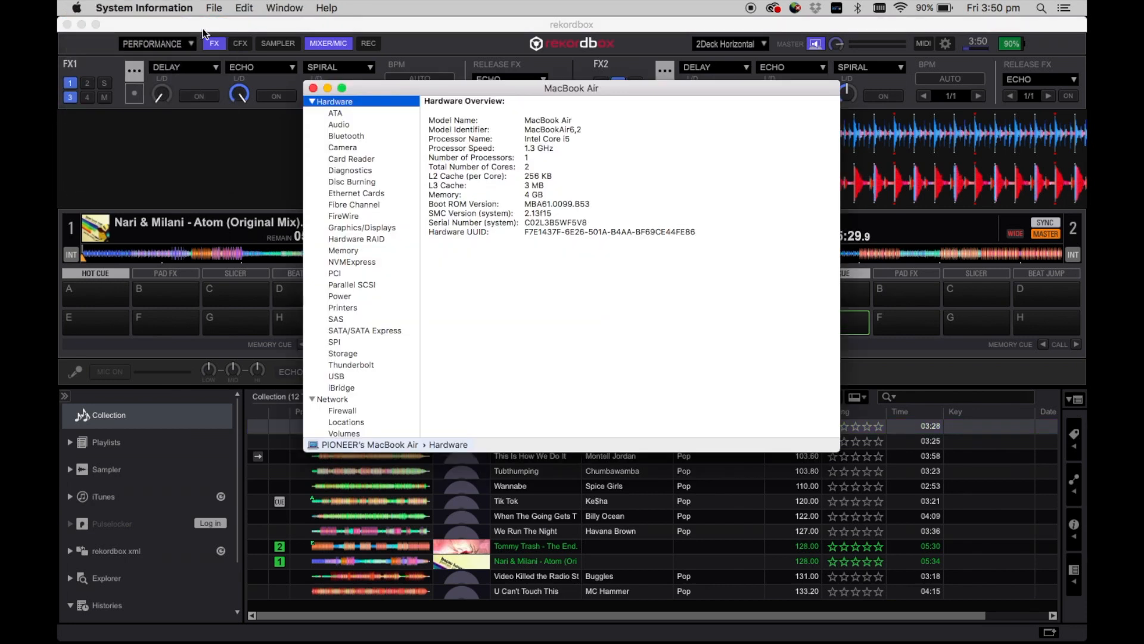
pyautogui.moveTo(350, 389)
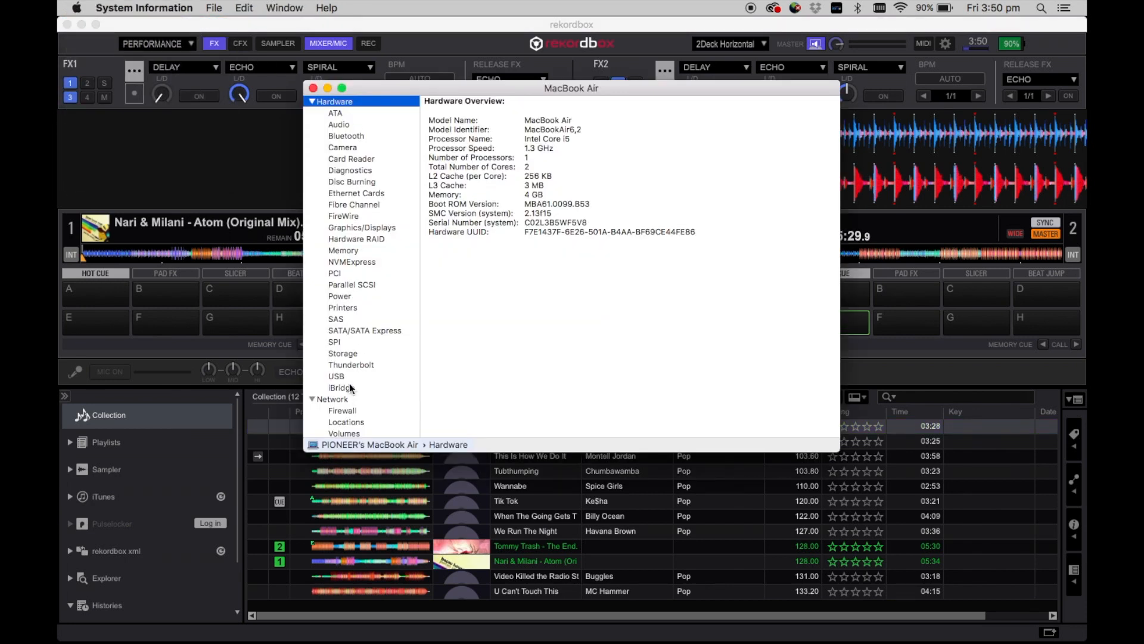
pyautogui.click(336, 376)
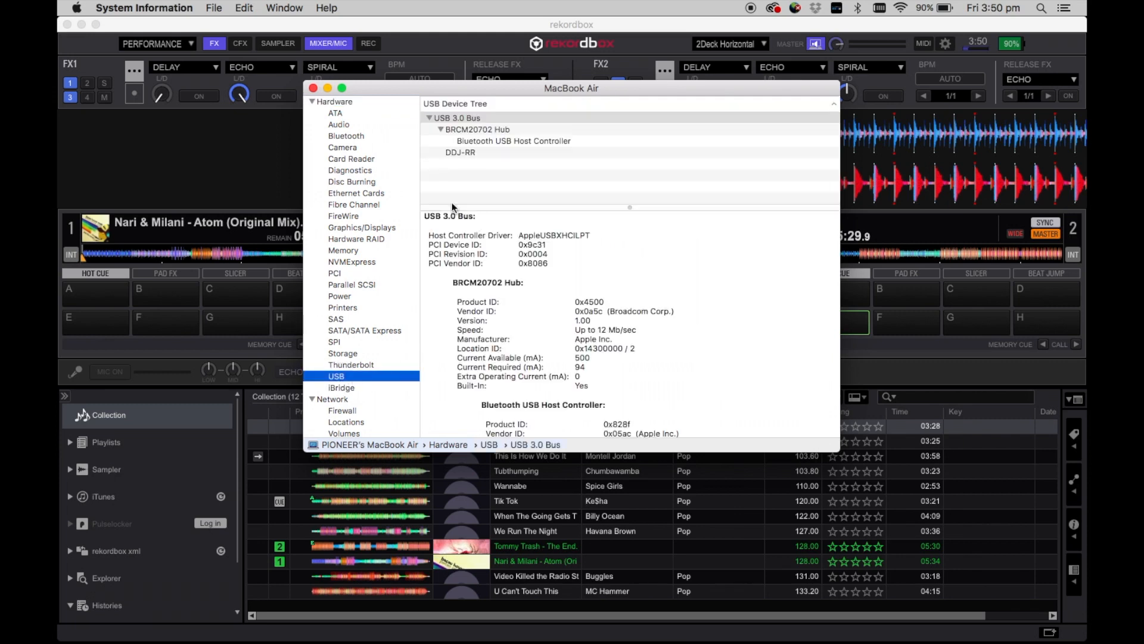
pyautogui.moveTo(473, 151)
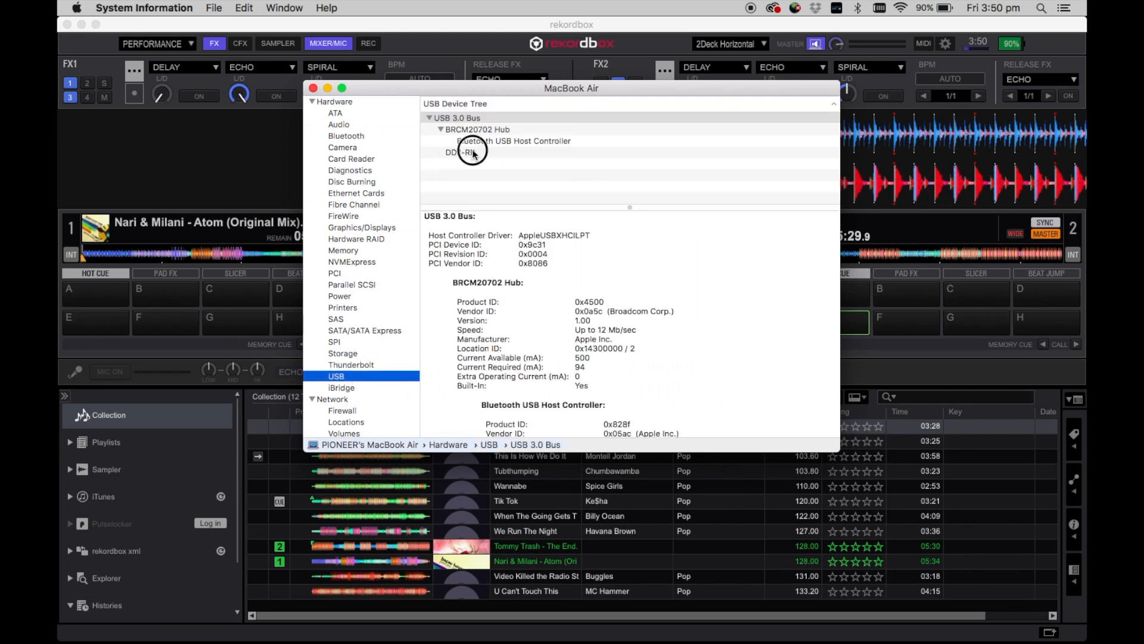
pyautogui.click(460, 152)
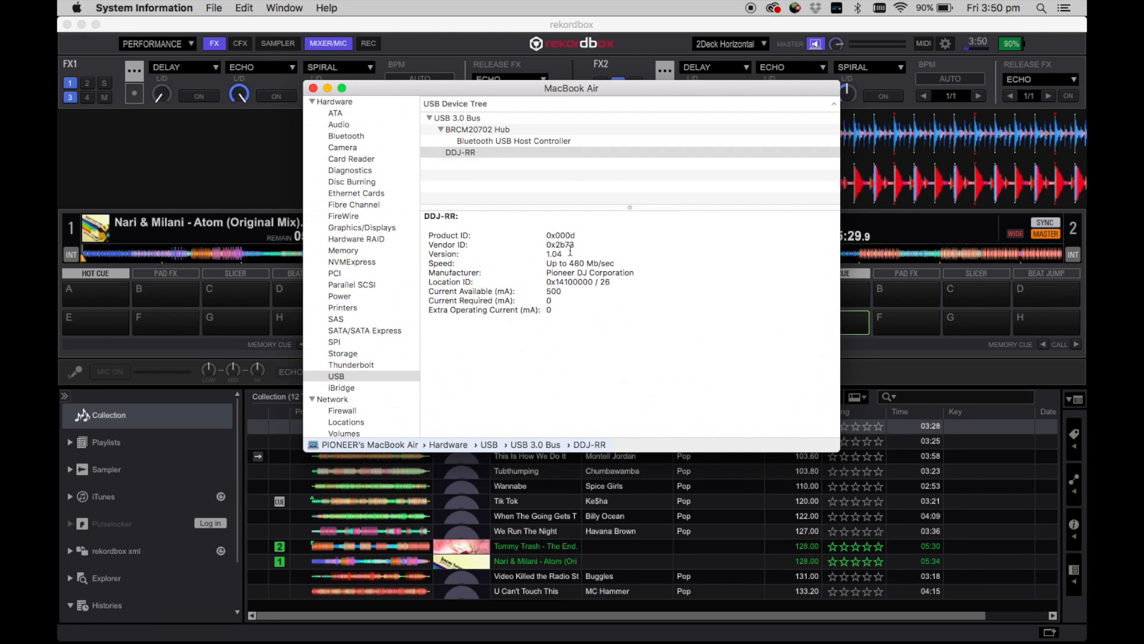